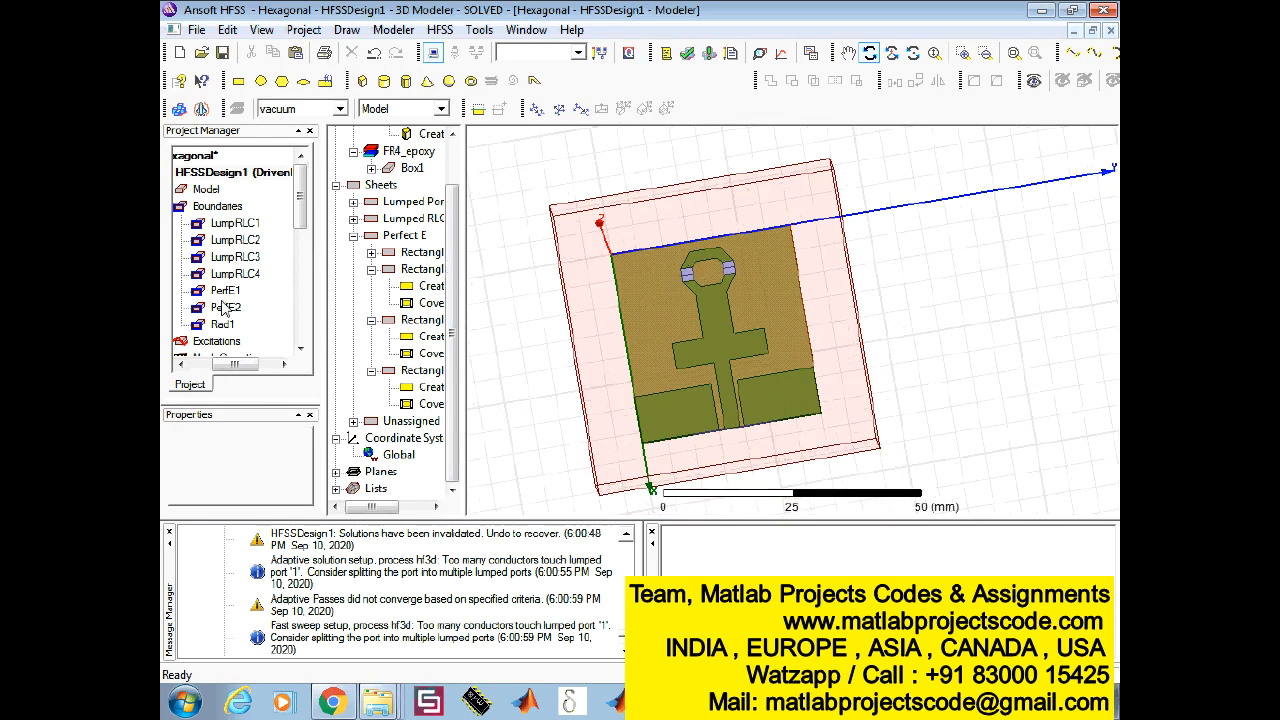
Highlight the perfect-E boundaries, then select port 1 under Excitations and review the analysis setup
click(224, 290)
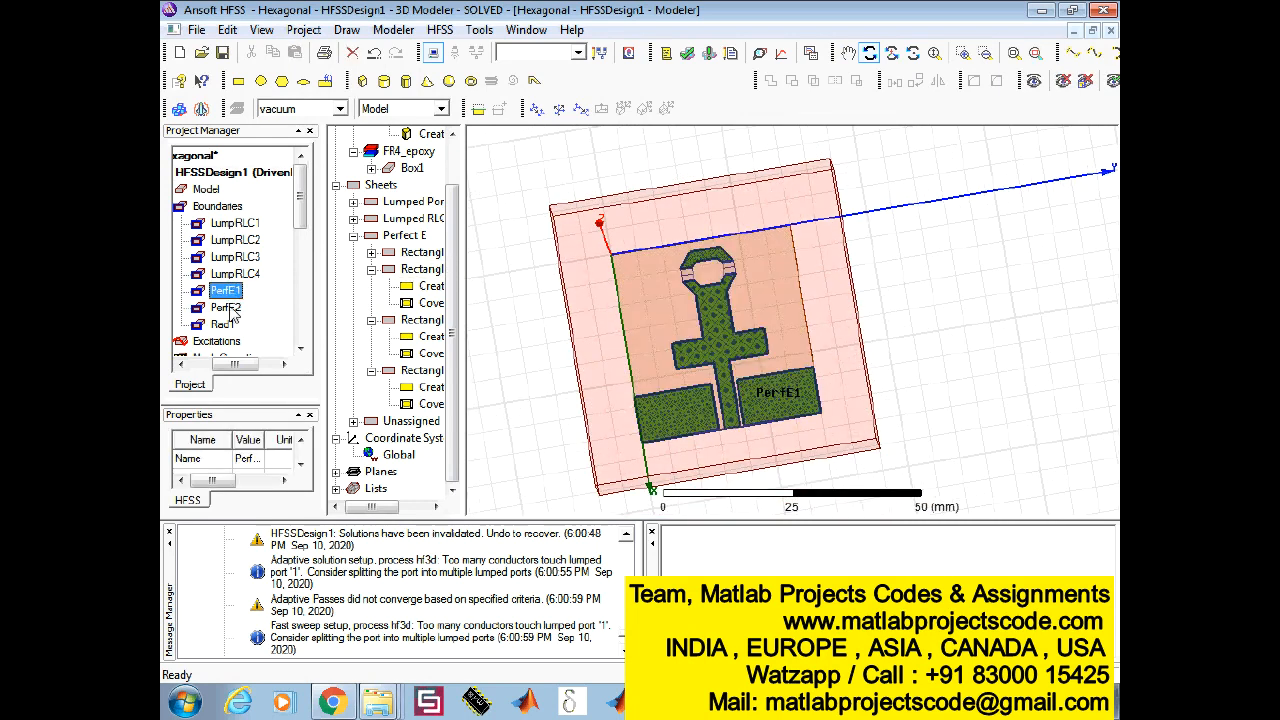
click(224, 324)
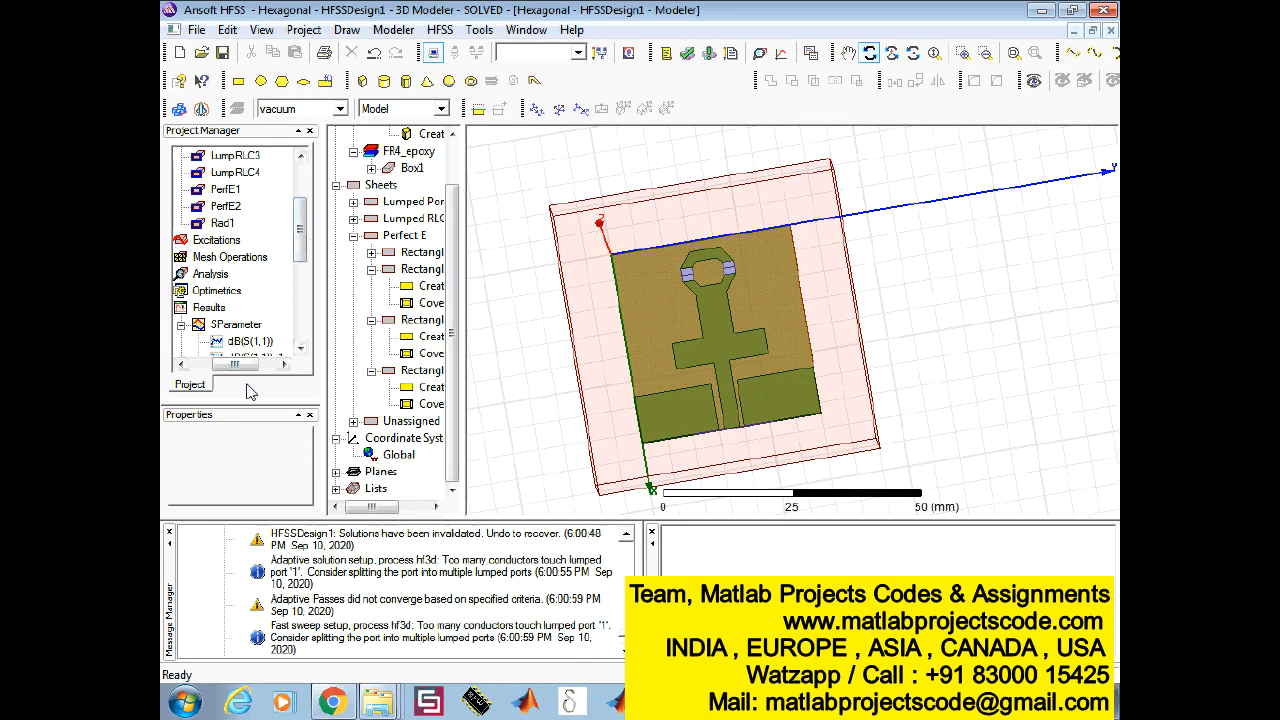
click(211, 240)
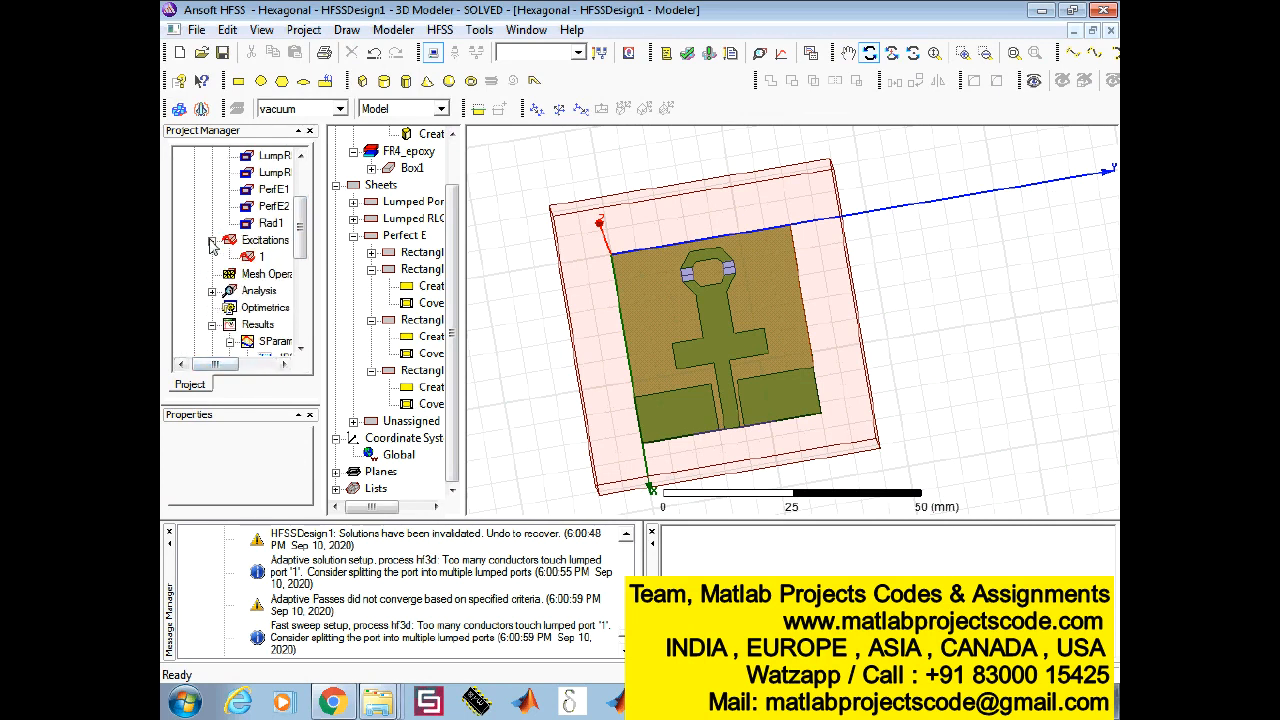
click(262, 256)
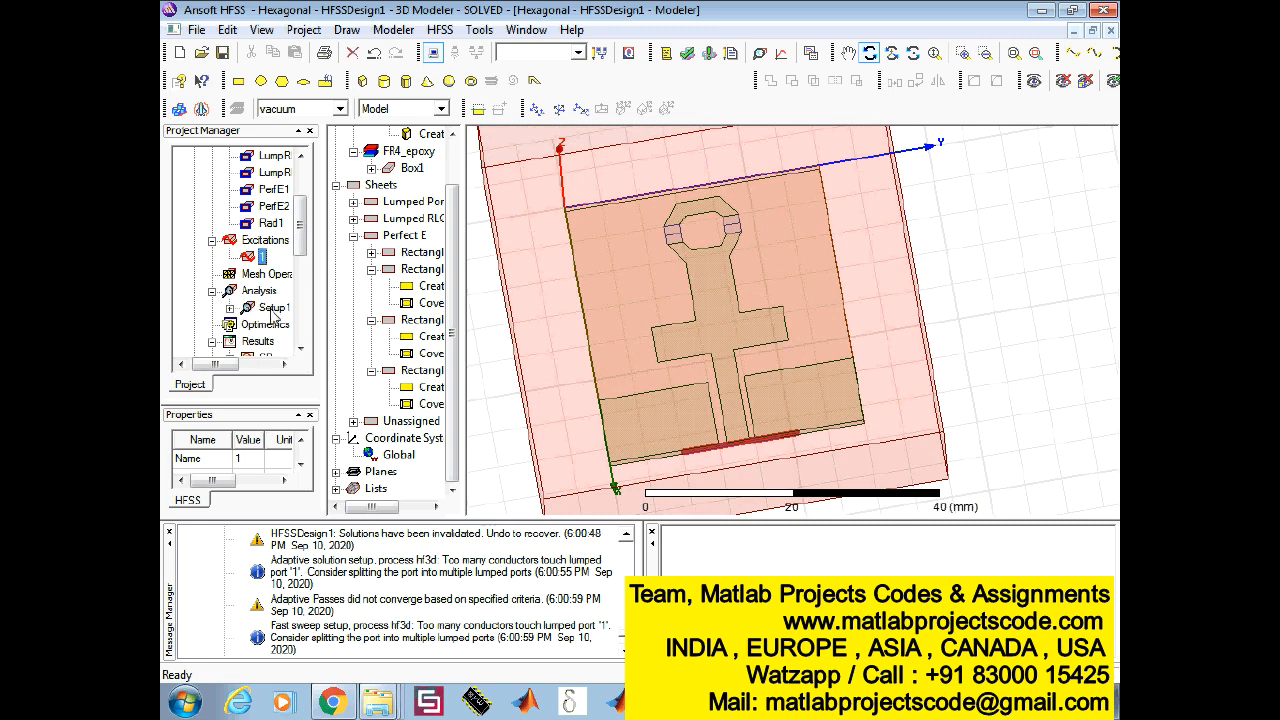
double_click(270, 307)
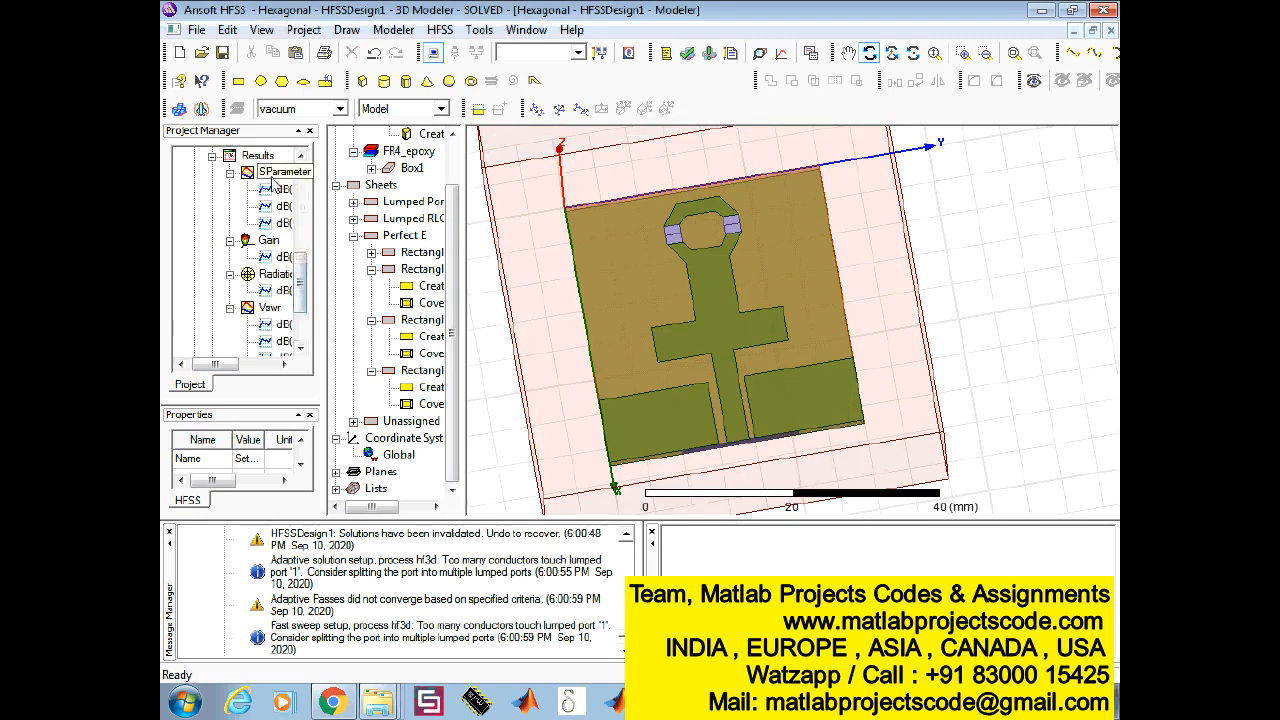
Open the SParameter, Radiation Pattern 1 and Vswr report plots in turn
double_click(284, 171)
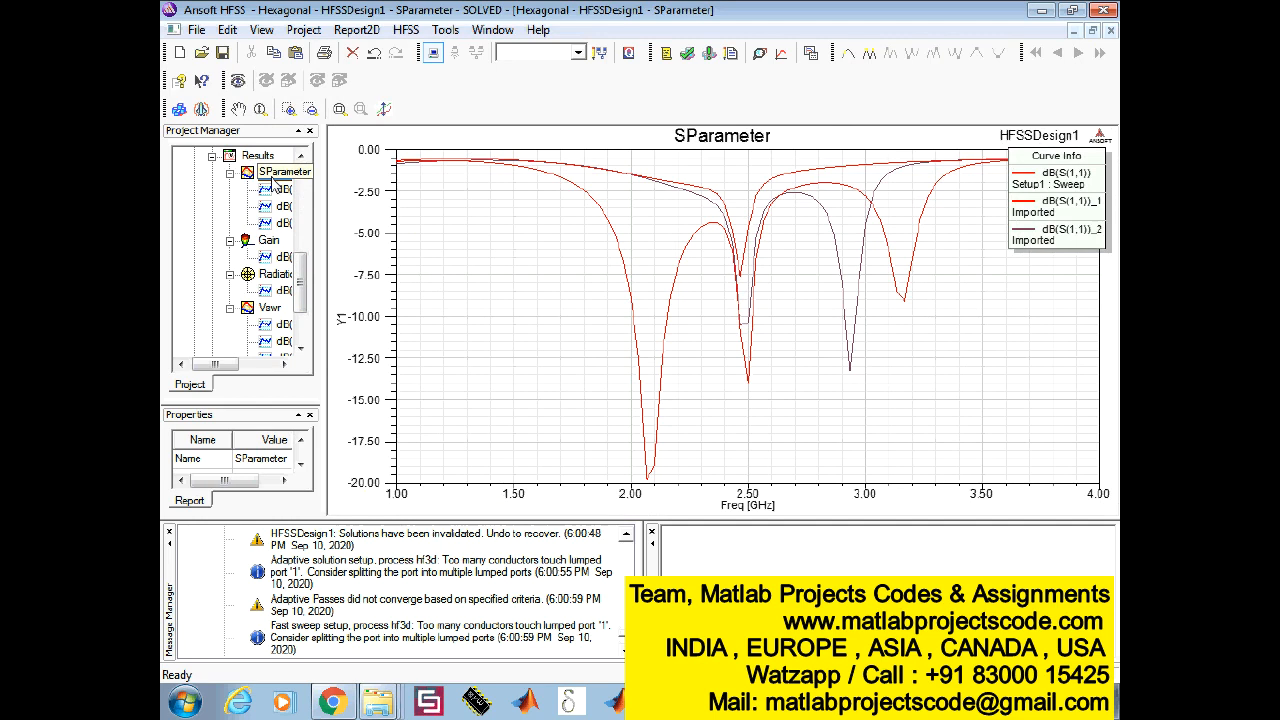
click(283, 171)
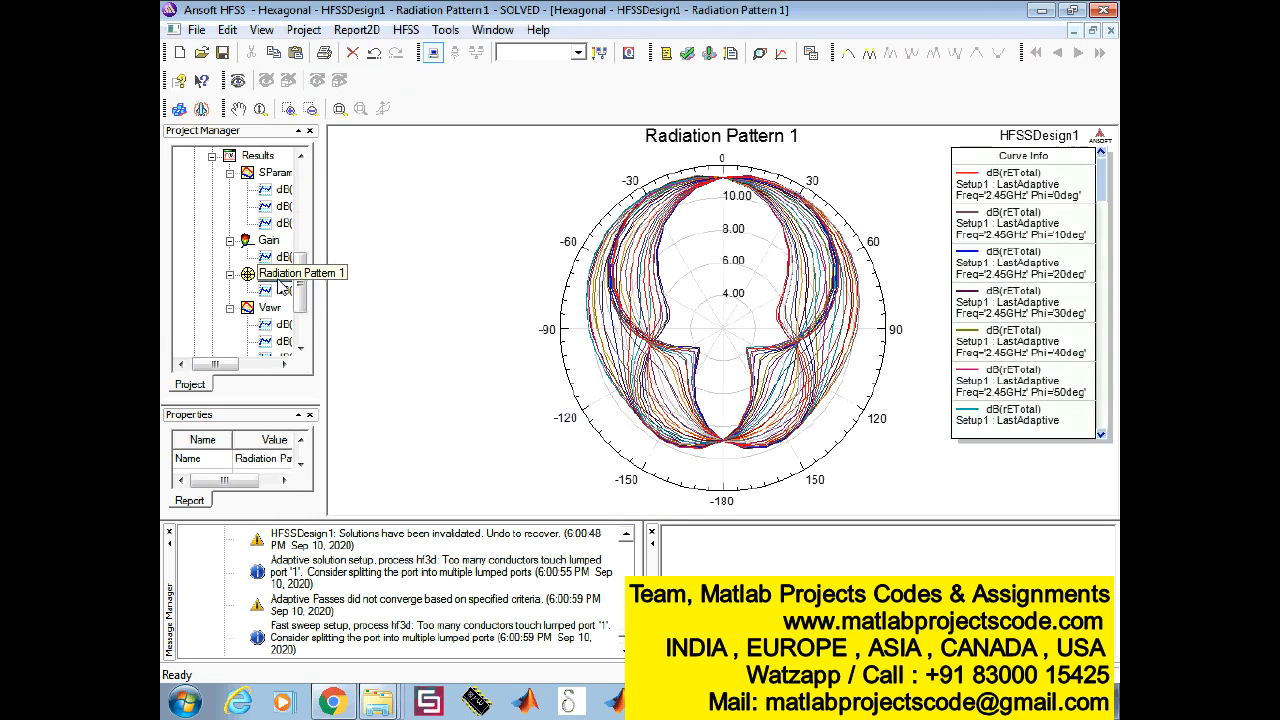
click(290, 273)
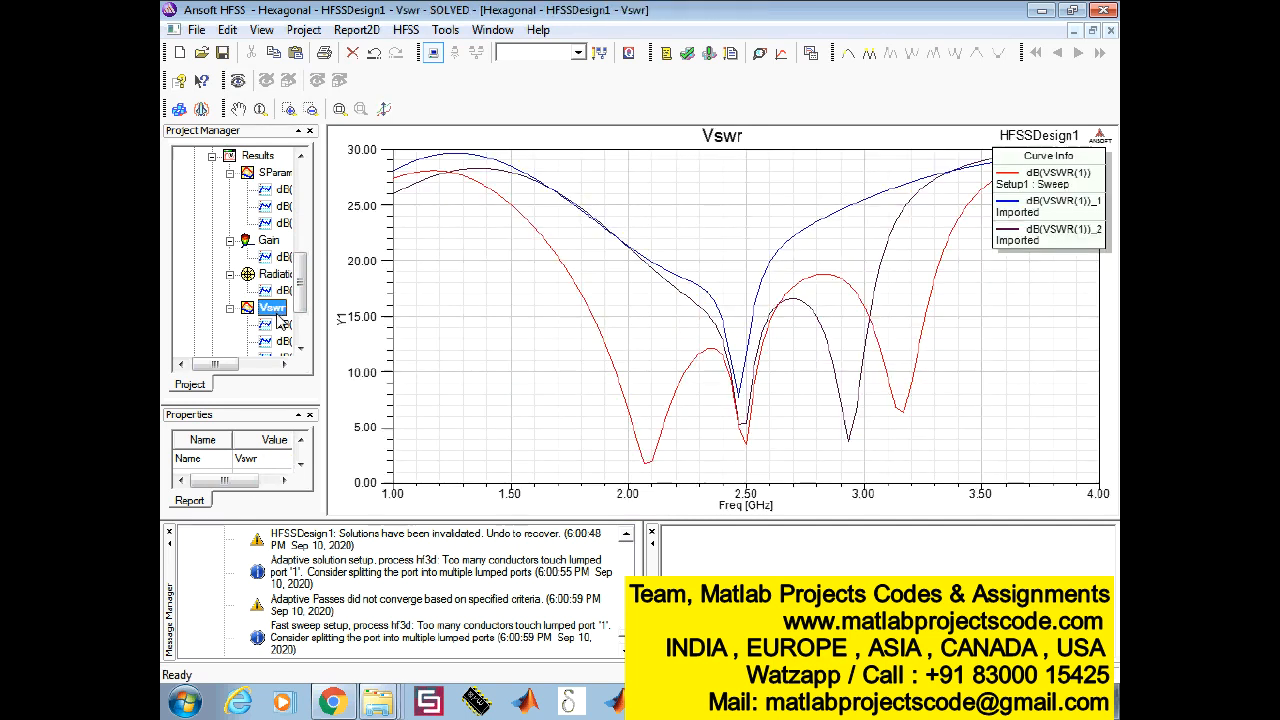
scroll(down, 3)
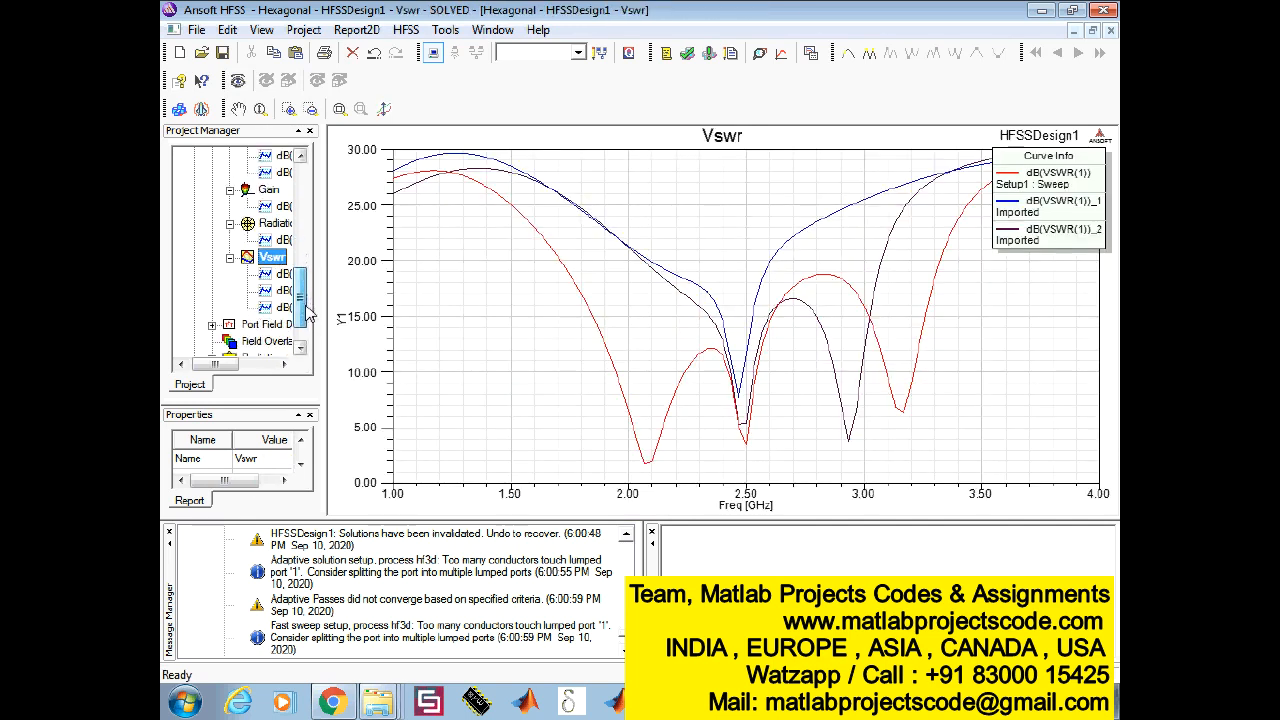
scroll(down, 3)
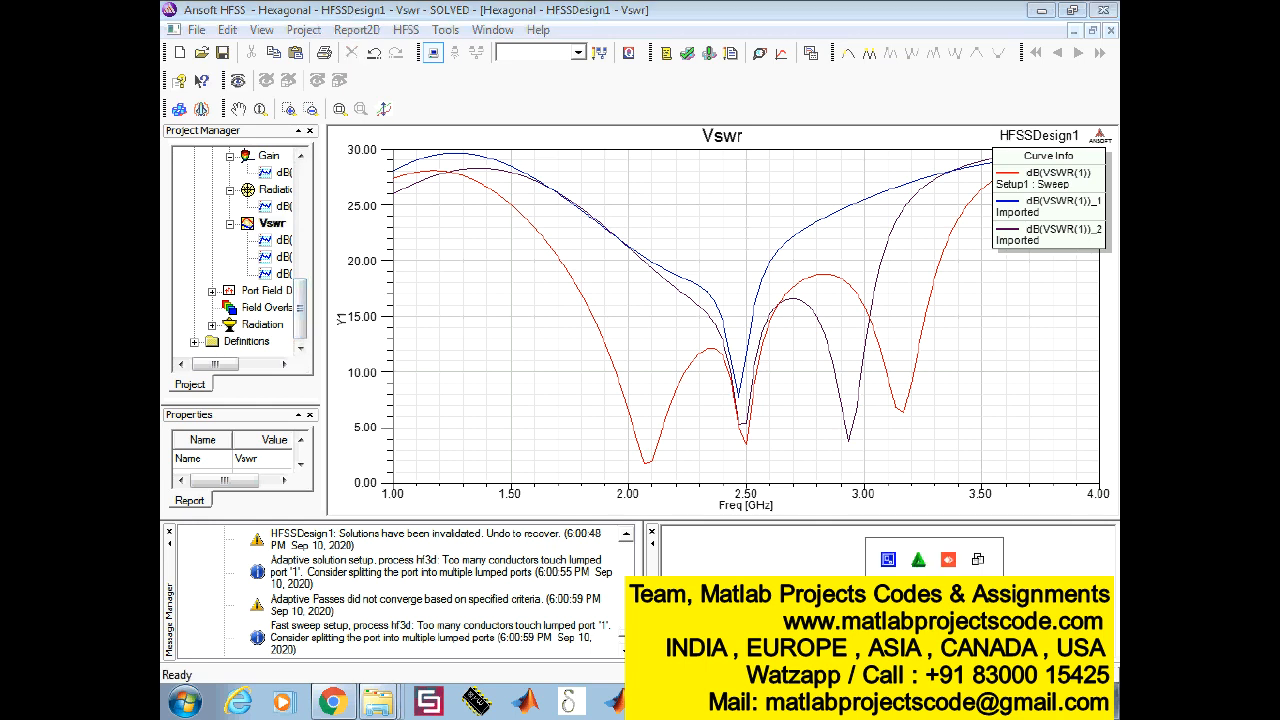
right_click(981, 560)
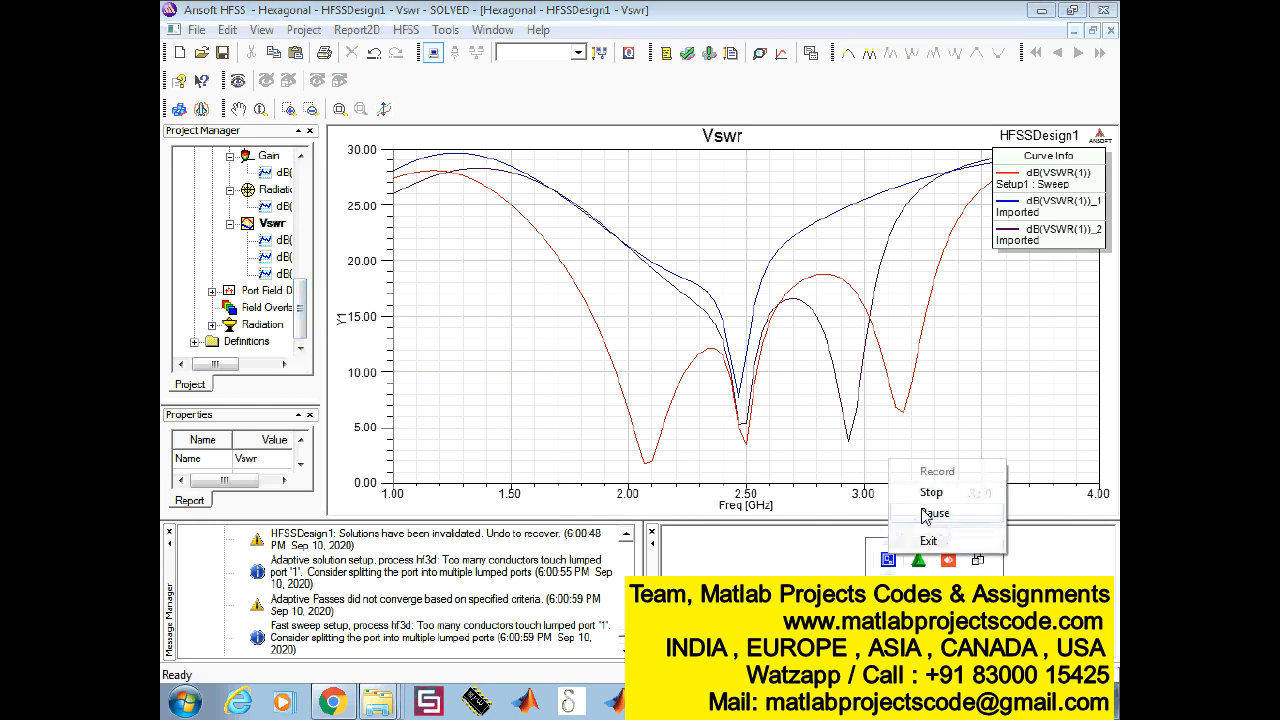